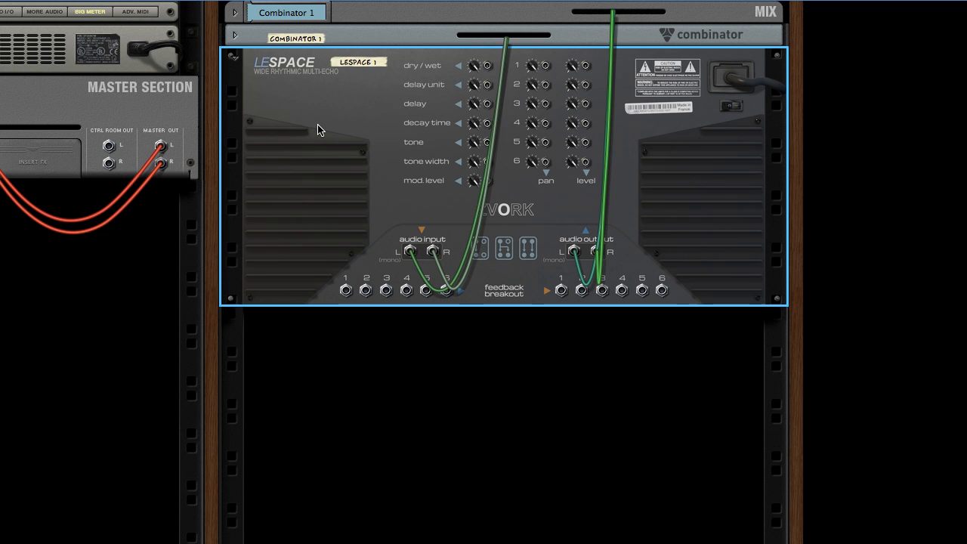
mouse_move(709, 271)
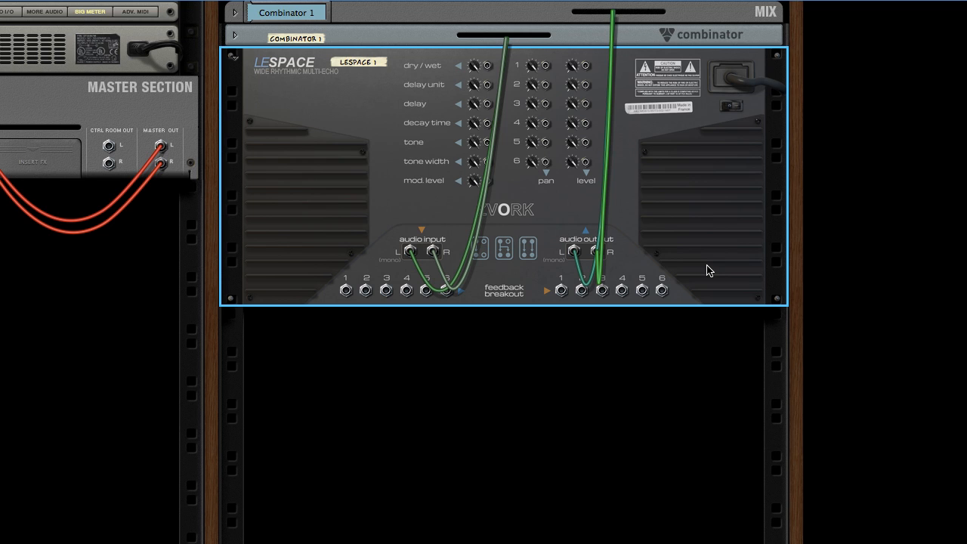
Add a Scream 4 Distortion from Creative FX below LeSpace in the Combinator
right_click(709, 270)
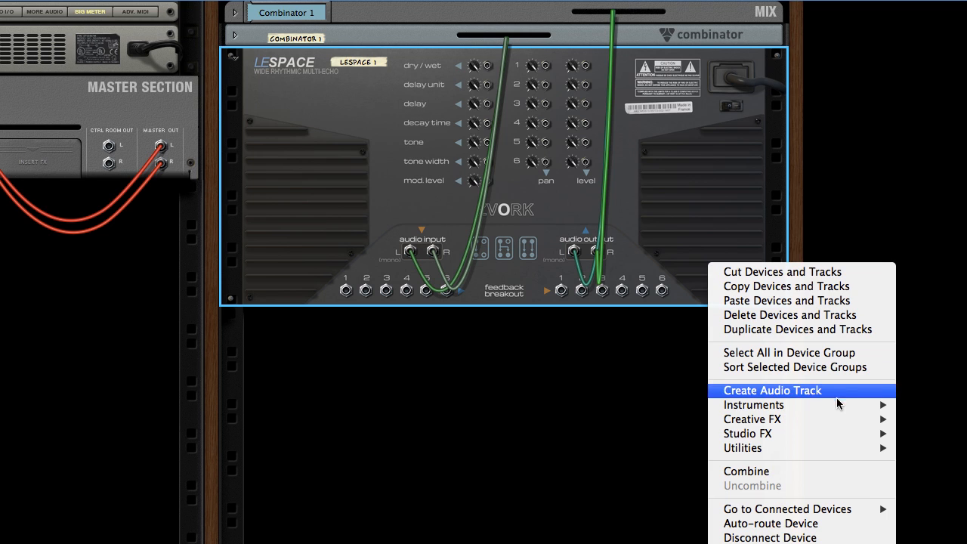
mouse_move(752, 419)
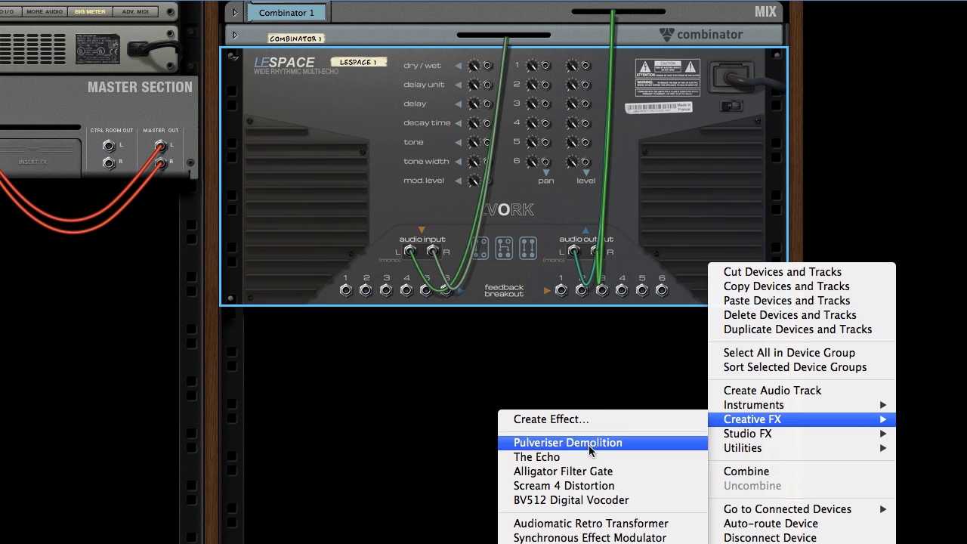
mouse_move(564, 486)
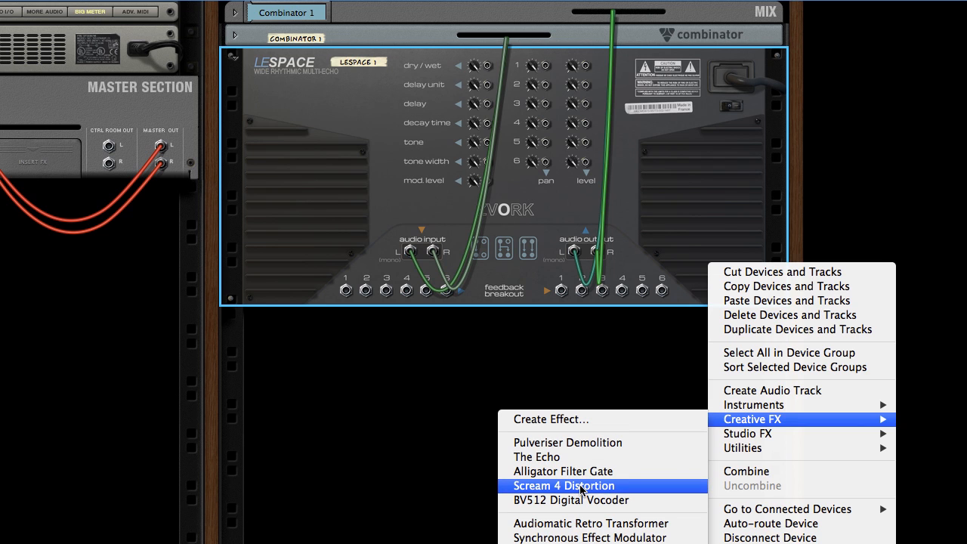
click(563, 486)
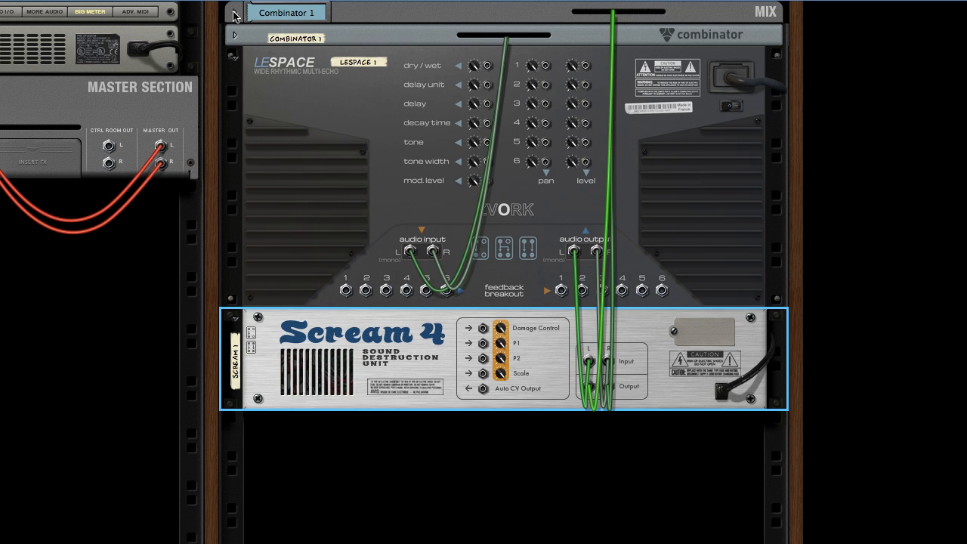
Expand the Combinator mixer channel and cable LeSpace's feedback send into Scream 4's input
click(236, 12)
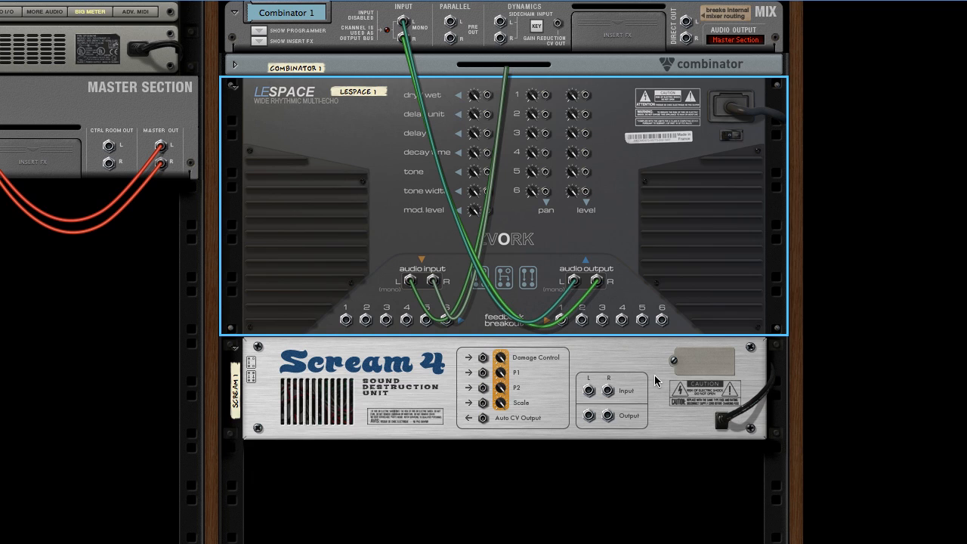
mouse_move(351, 332)
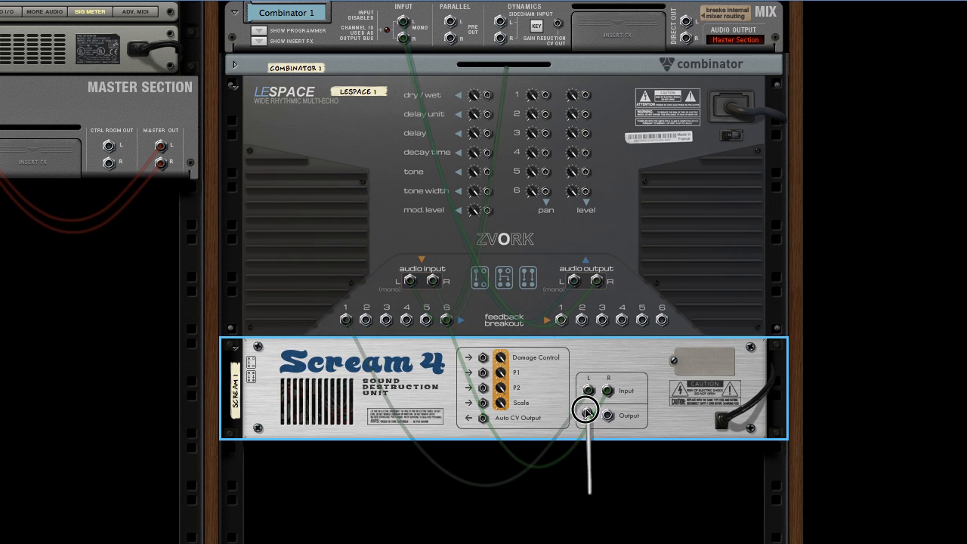
drag(588, 410, 609, 413)
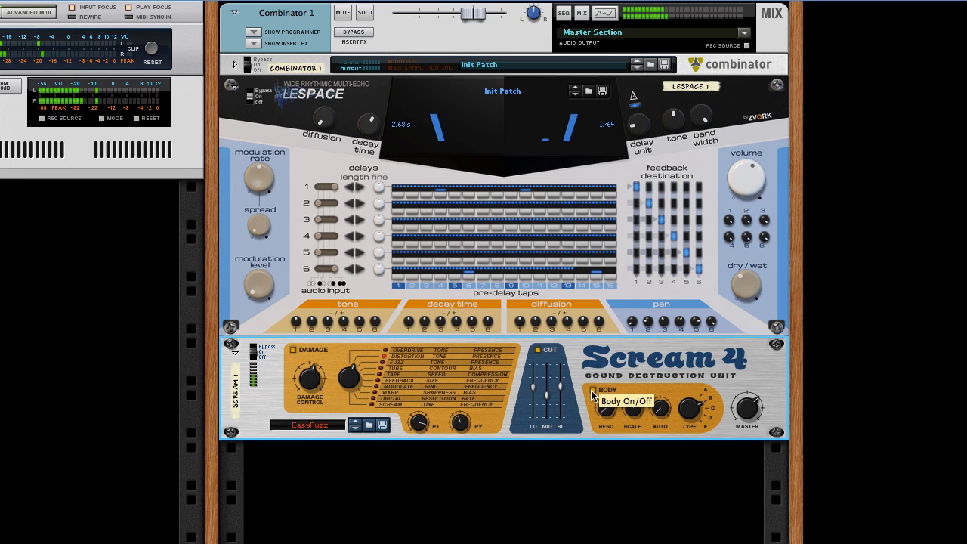
mouse_move(538, 355)
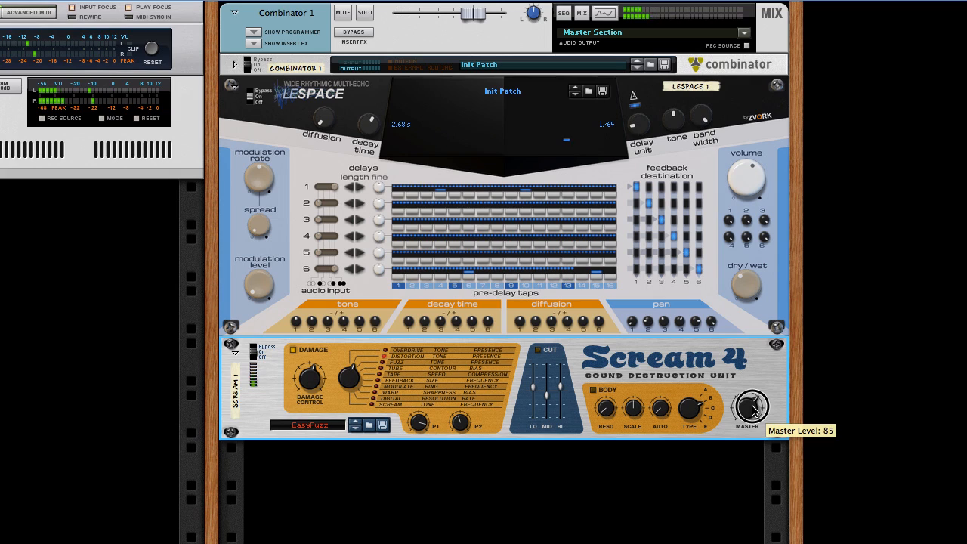
Lower Scream 4's Master output in stages from 85 through 65, 53 and 43 to about 38
drag(751, 406, 751, 423)
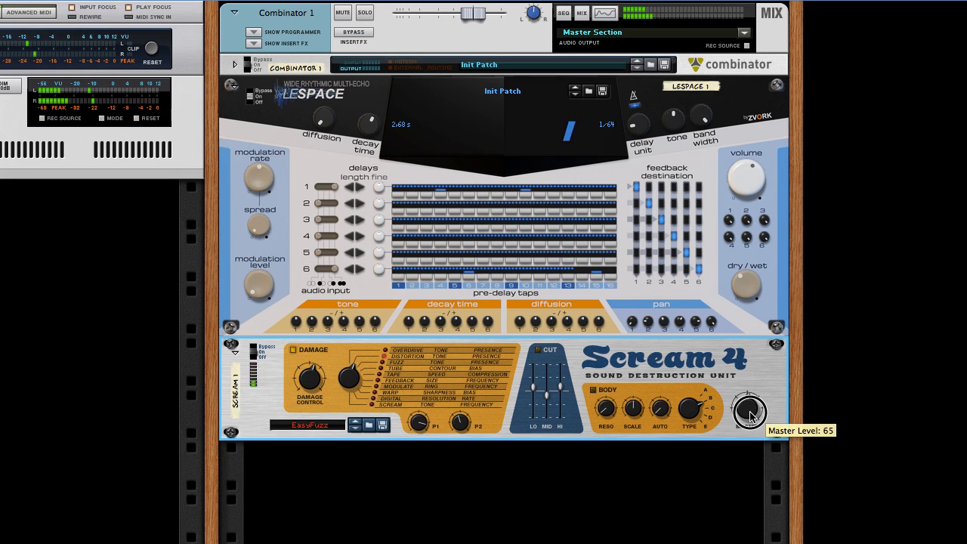
drag(749, 413, 750, 424)
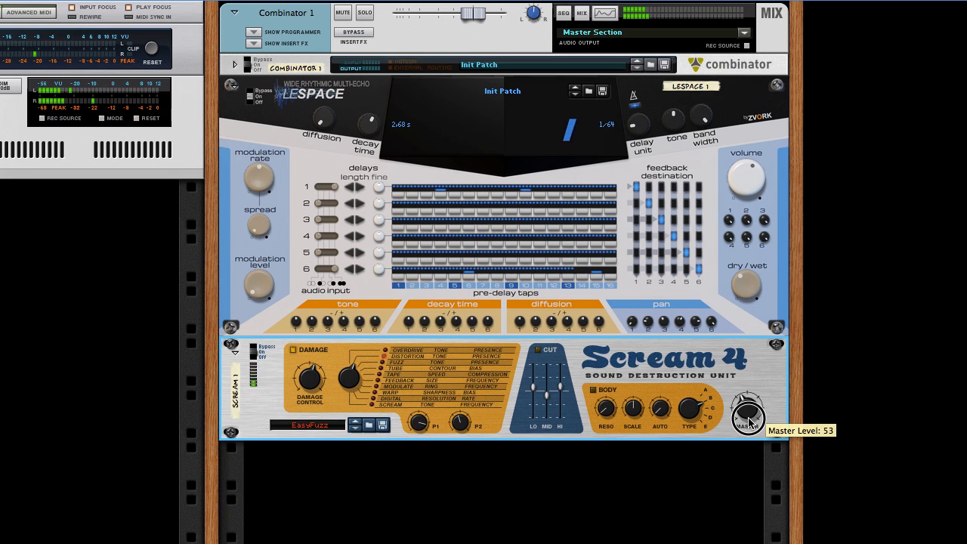
drag(748, 417, 749, 425)
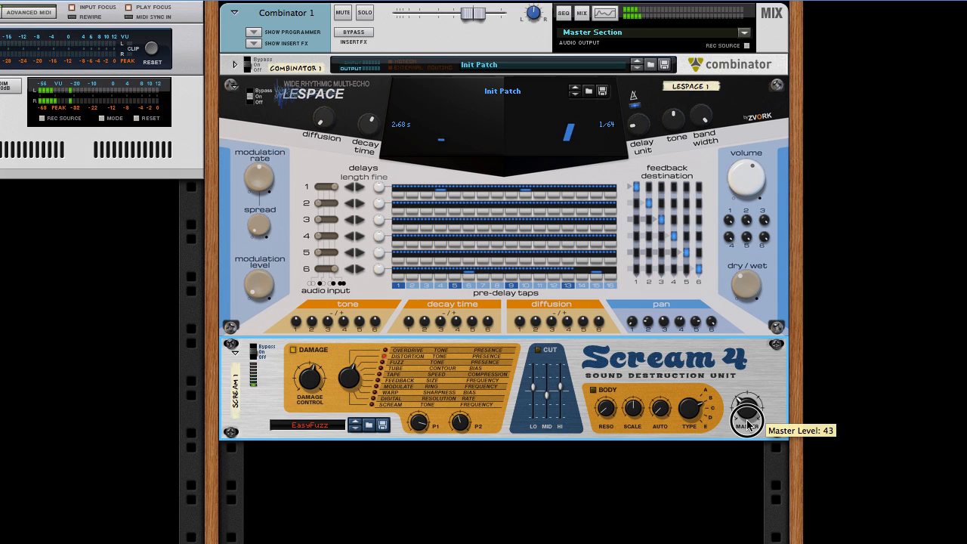
drag(747, 414, 746, 428)
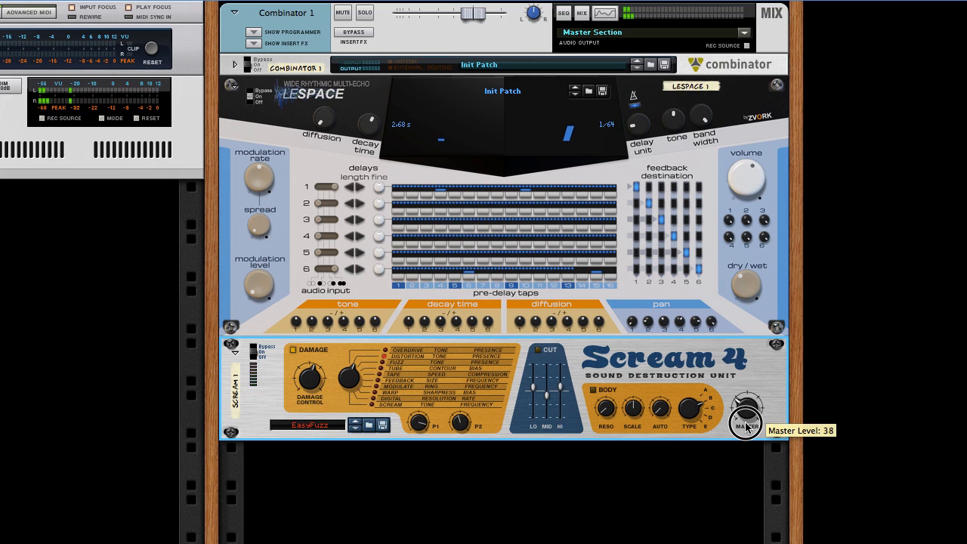
drag(747, 419, 746, 427)
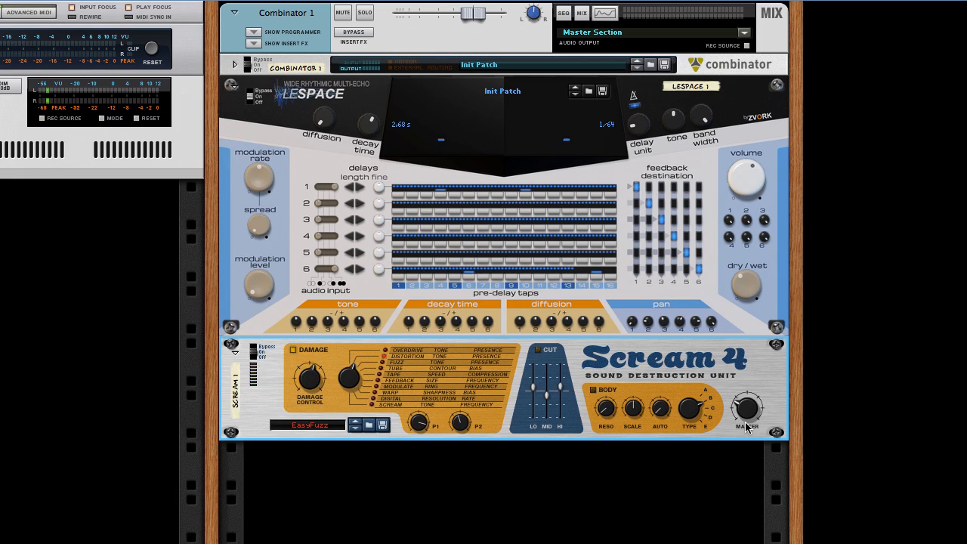
drag(748, 408, 748, 405)
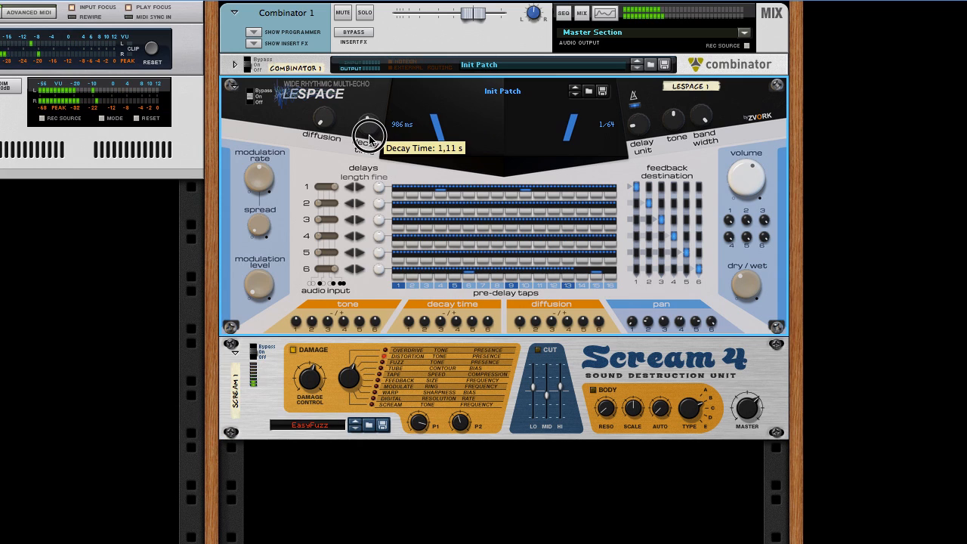
Shorten LeSpace's decay time to about 1.11 s and raise delay 1's decay offset to x1.24
drag(367, 136, 368, 159)
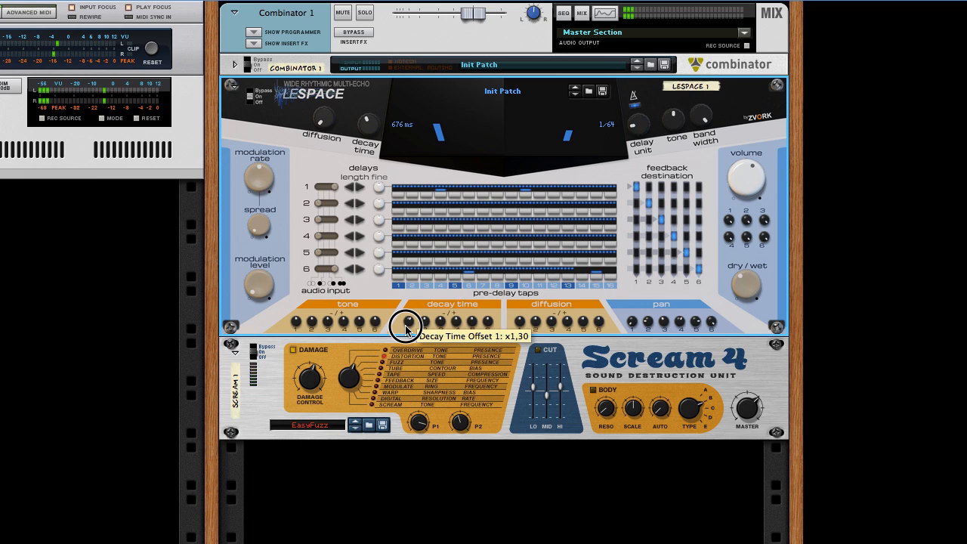
drag(406, 325, 406, 337)
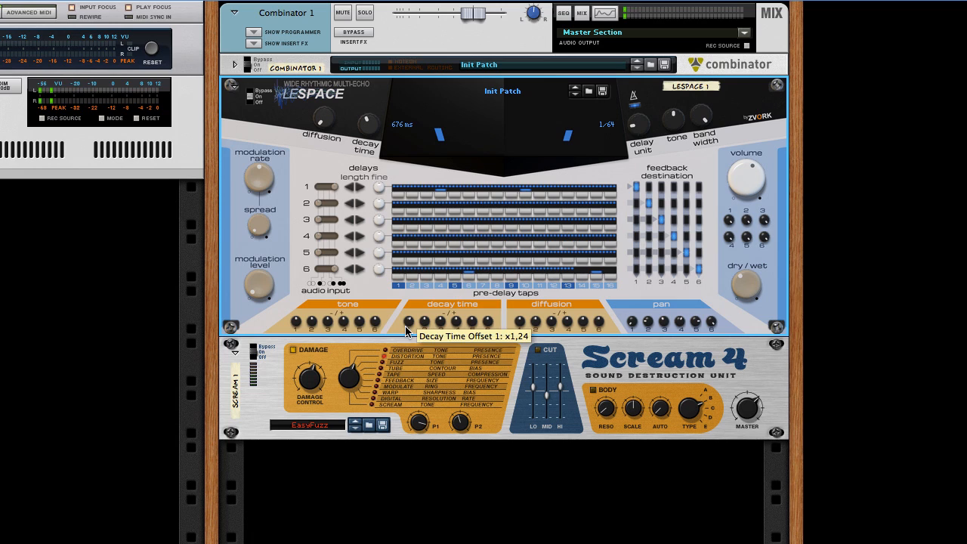
mouse_move(378, 395)
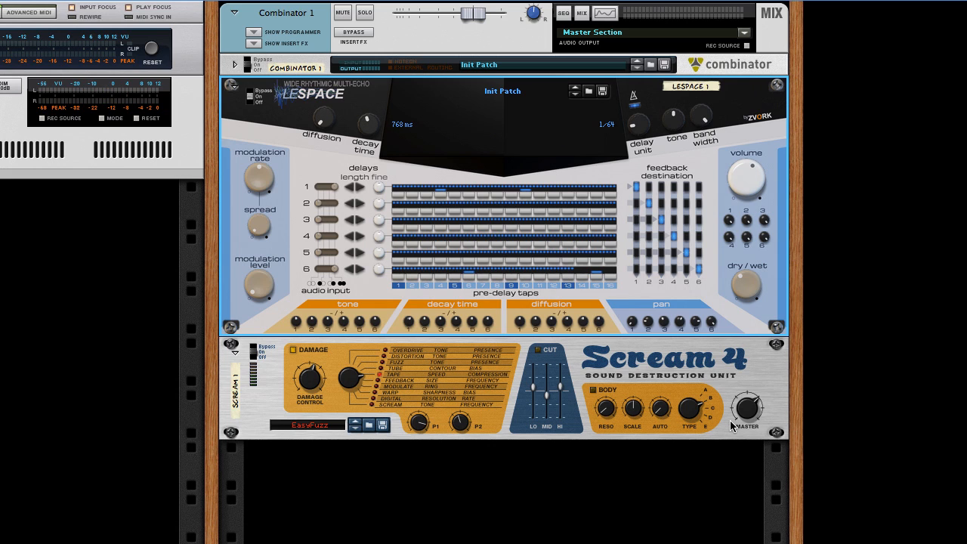
Bring up the rack's add-device context menu showing the Creative FX list
right_click(732, 426)
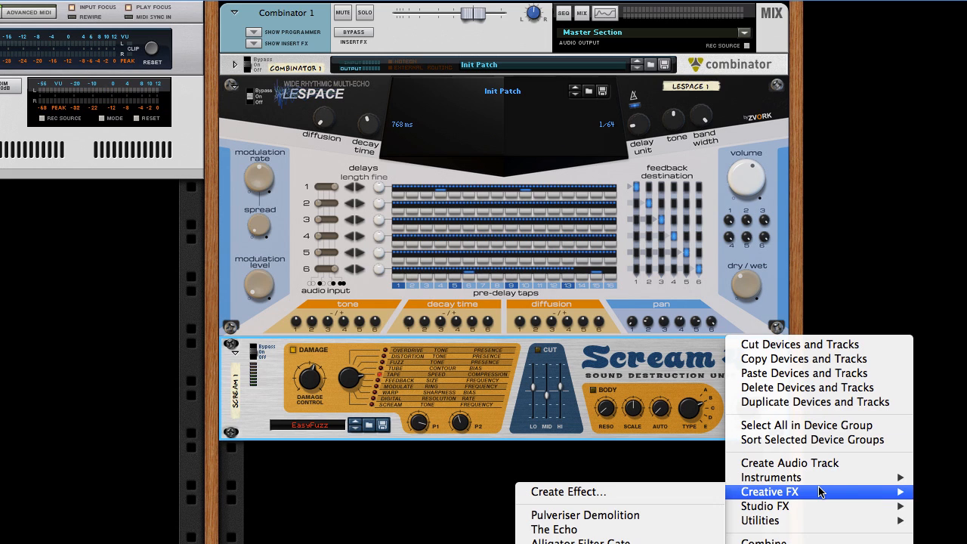